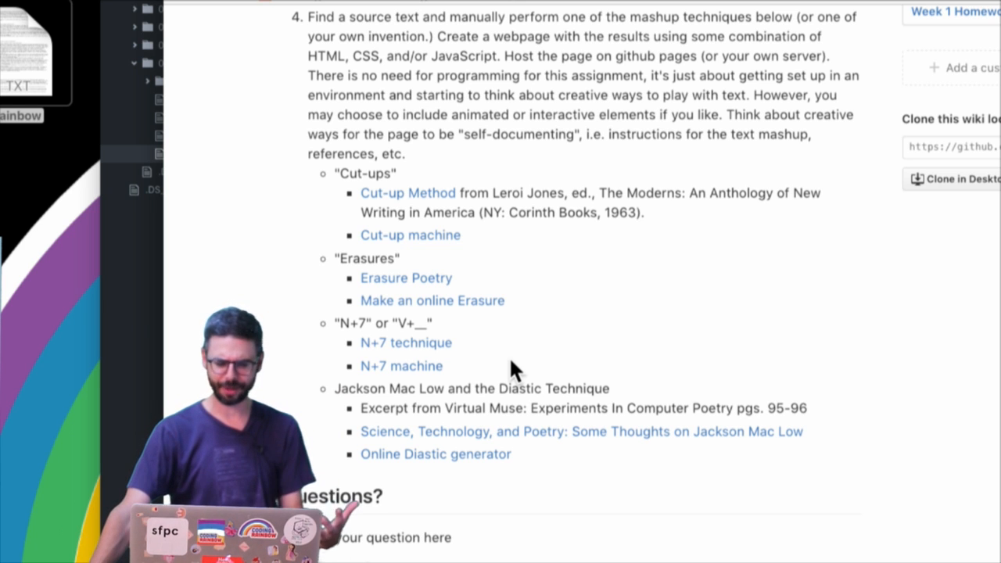
{"action": "mouse_move", "coordinate": [406, 343]}
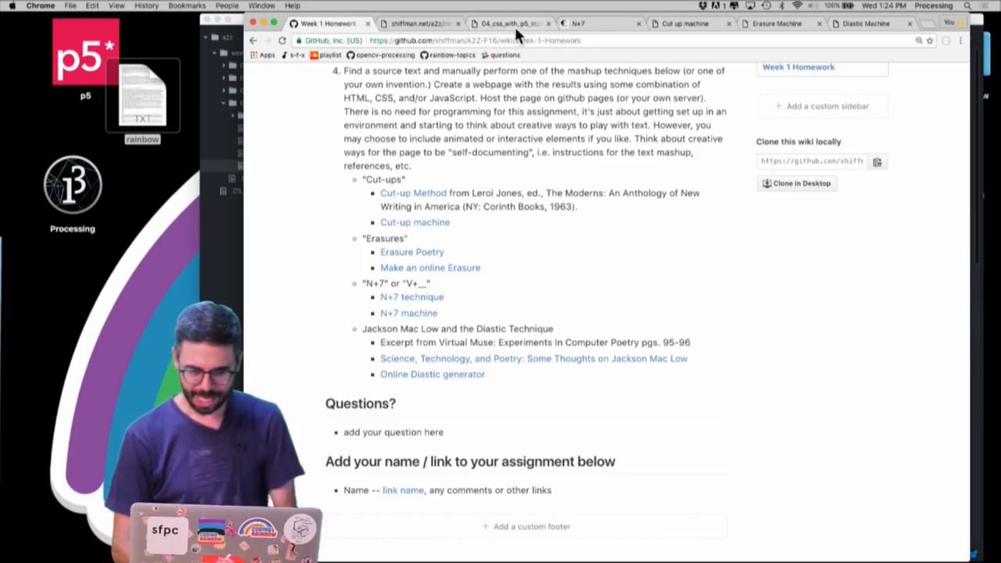
Leave the GitHub homework wiki's mashup-technique list for the N+7 Machine page
{"action": "left_click", "coordinate": [408, 313]}
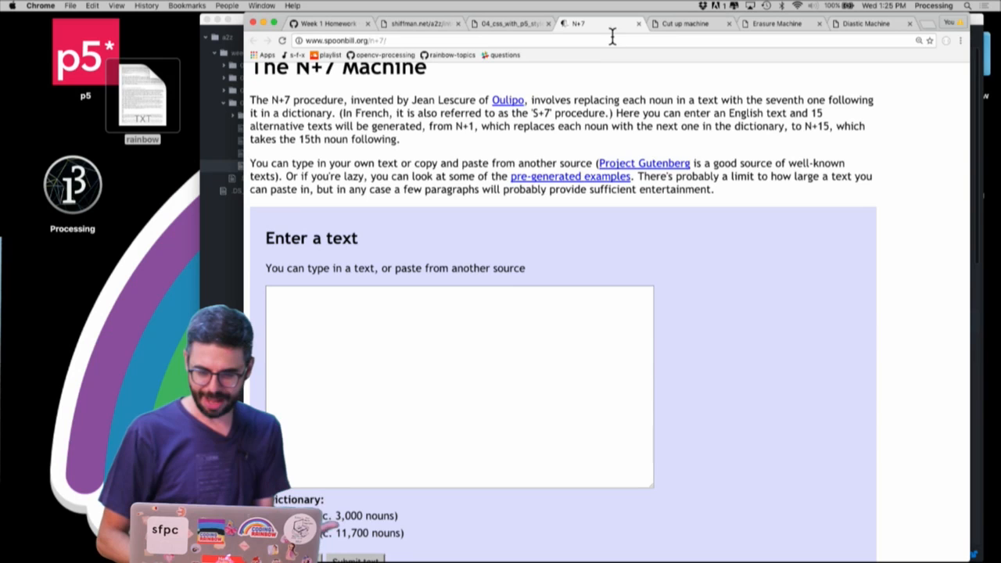
Bring up the Cut-up Machine page with its text sample and percentage setting
{"action": "left_click", "coordinate": [687, 23]}
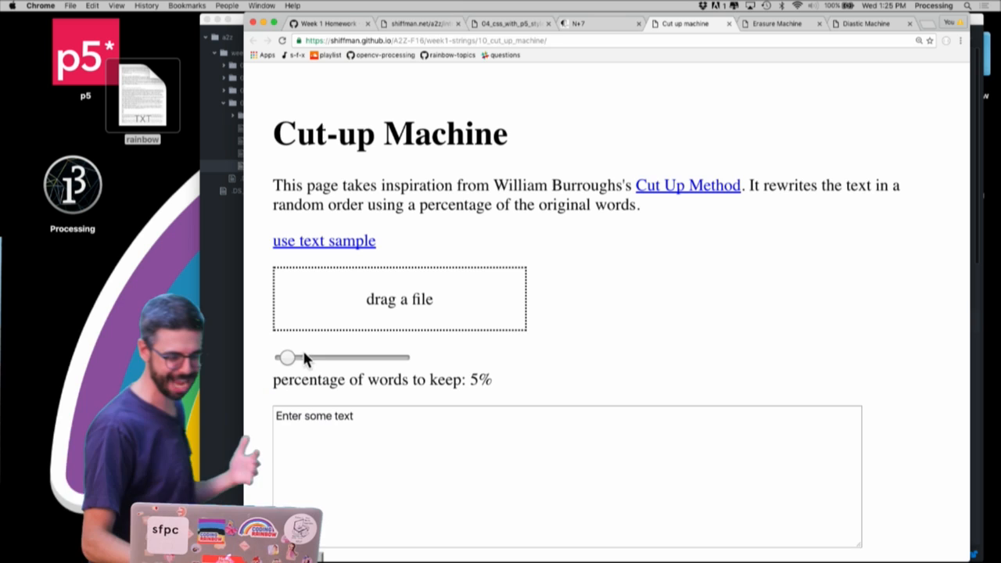
Raise the Cut-up Machine's percentage of words to keep from 5% to 80%
{"action": "left_click_drag", "start_coordinate": [288, 357], "coordinate": [379, 357]}
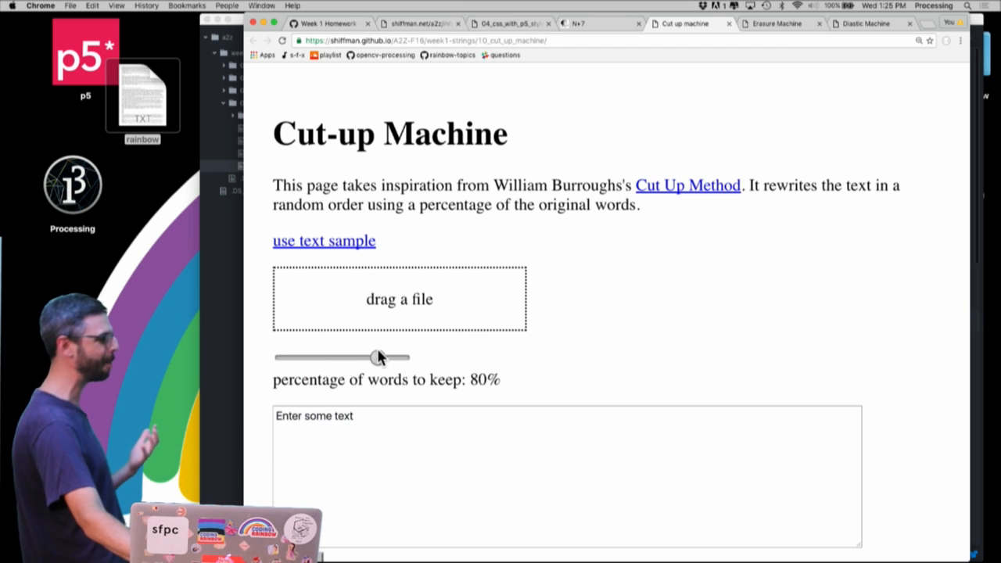
{"action": "mouse_move", "coordinate": [373, 285]}
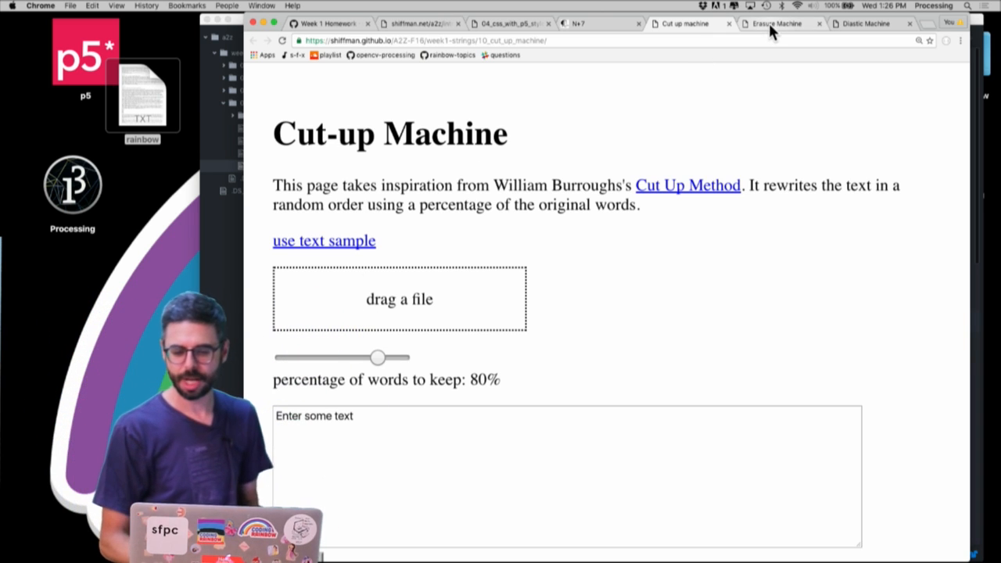
Show the Erasure Machine's partly erased sample scam letter below the 'keep spacing?' option
{"action": "left_click", "coordinate": [776, 23]}
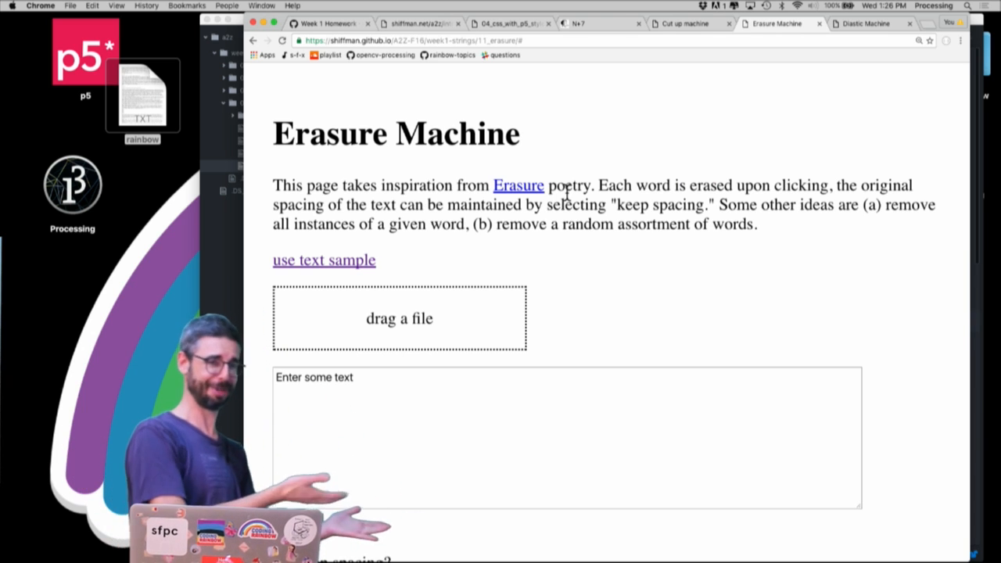
{"action": "scroll", "scroll_direction": "down", "scroll_amount": 3}
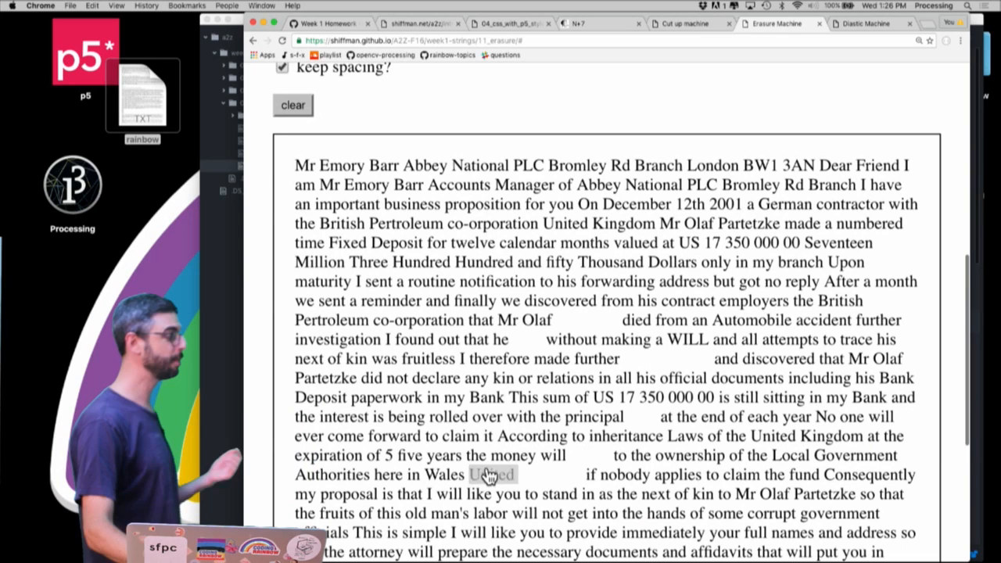
Erase the word 'United' and another word from the sample letter, leaving blank gaps
{"action": "left_click", "coordinate": [491, 476]}
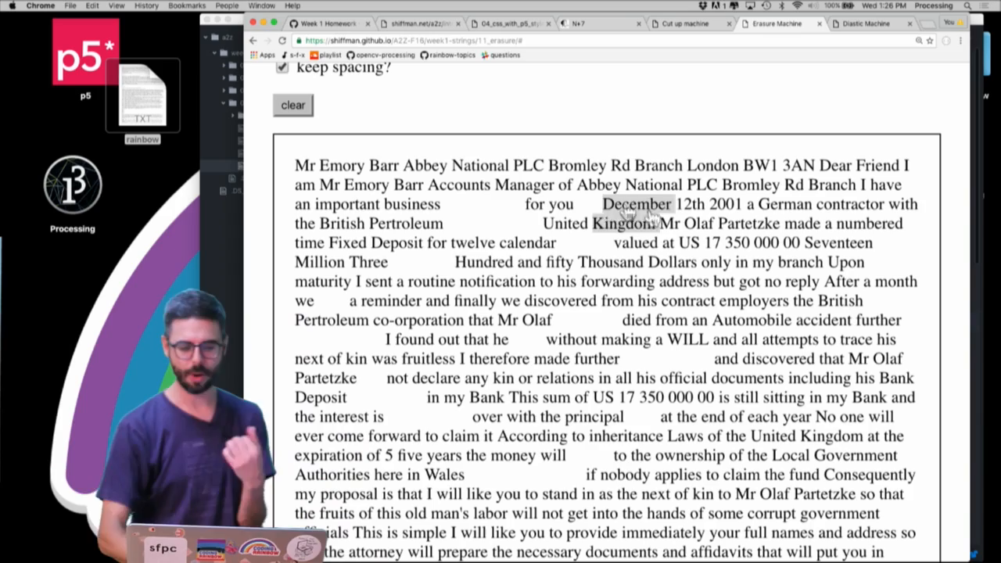
{"action": "left_click", "coordinate": [282, 66]}
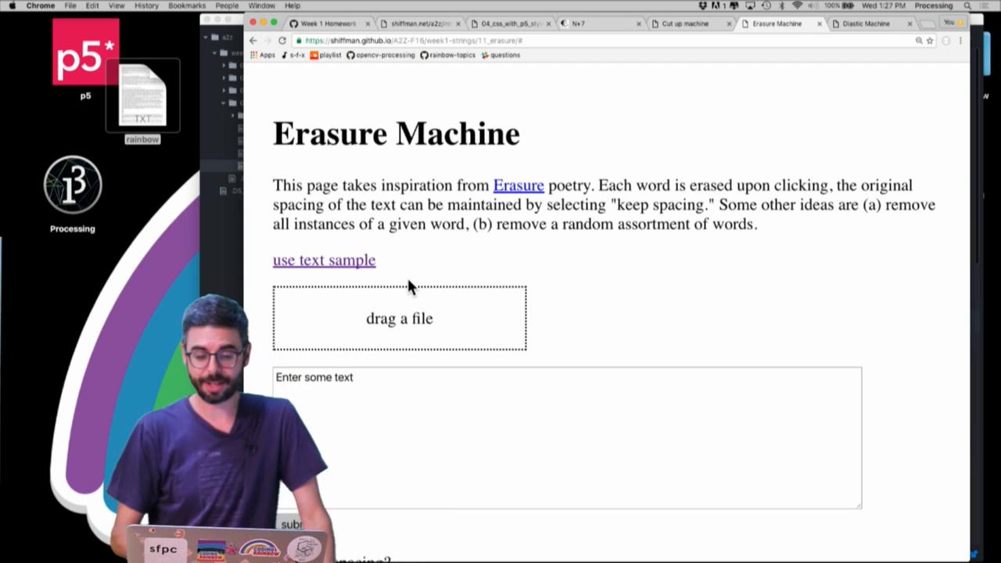
{"action": "mouse_move", "coordinate": [426, 273]}
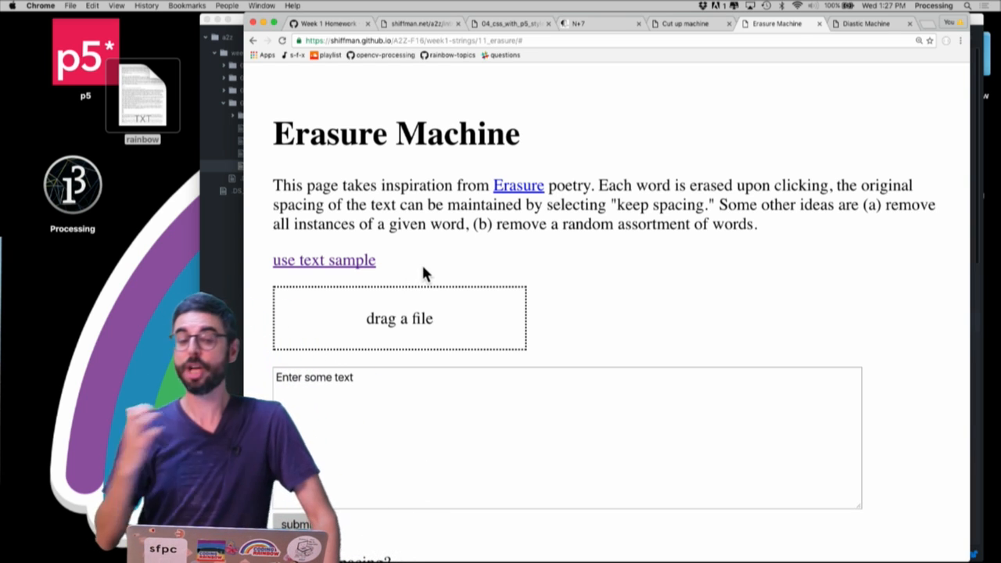